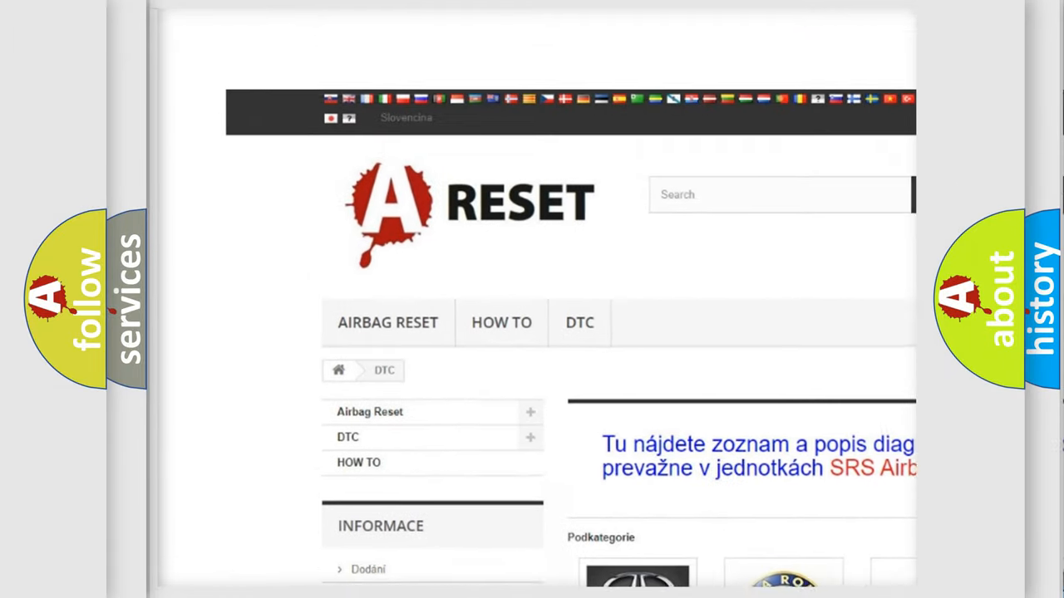
Show the Cadillac DTC code list and browse its subcategory codes down to the footer.
scroll(down, 3)
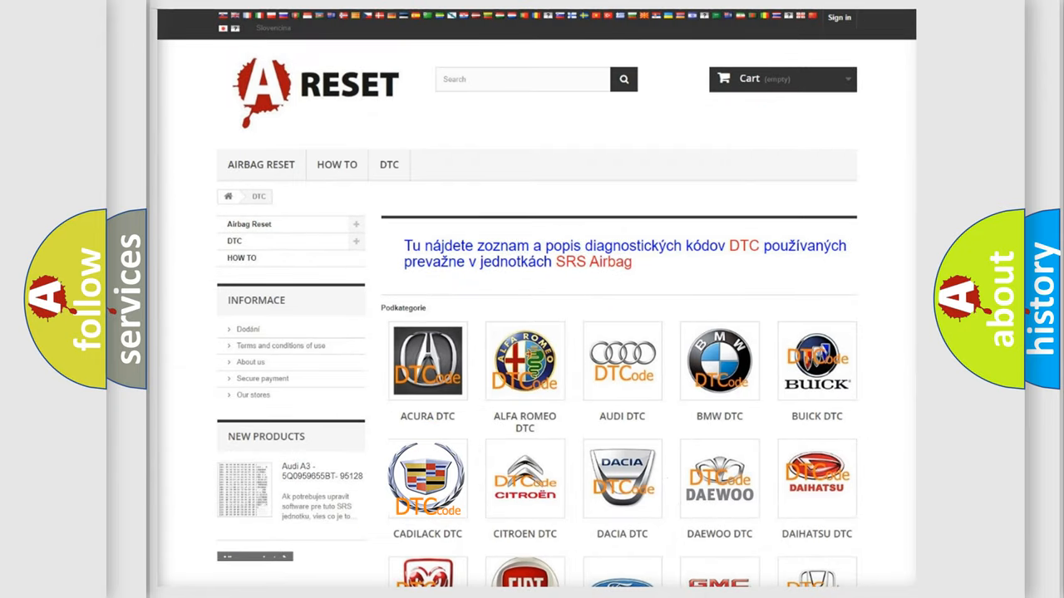
click(427, 479)
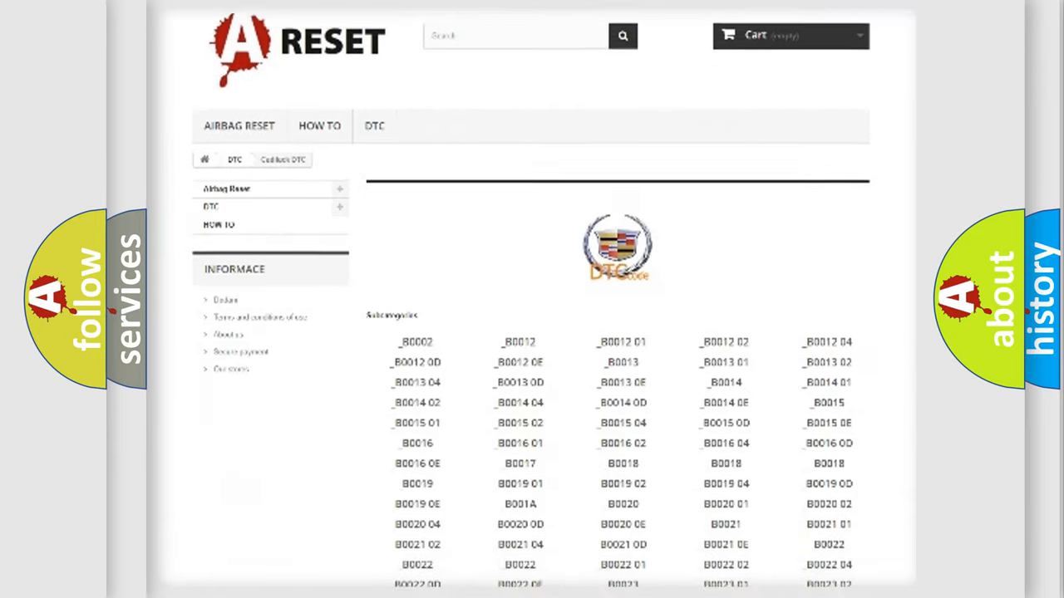
scroll(down, 3)
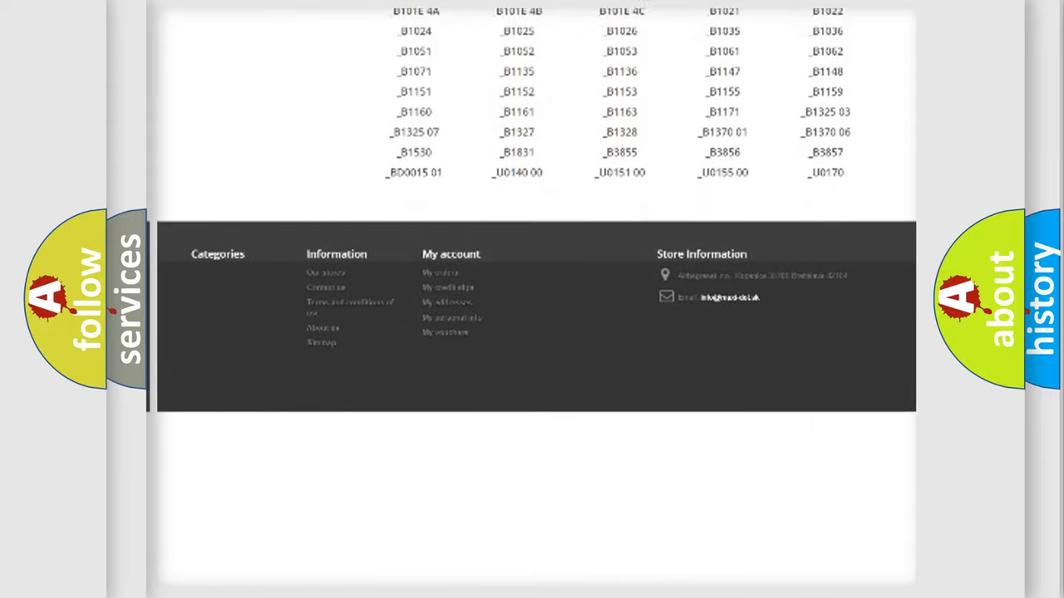